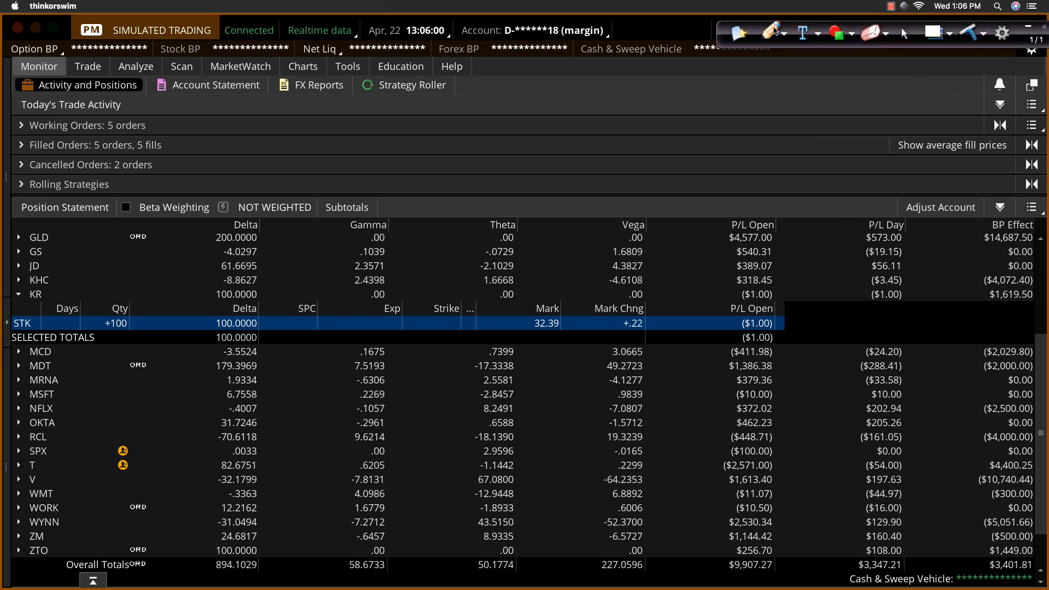
Bring up the KR one-year daily chart with its moving averages, RSI and volume panels.
{"action": "left_click", "coordinate": [771, 32]}
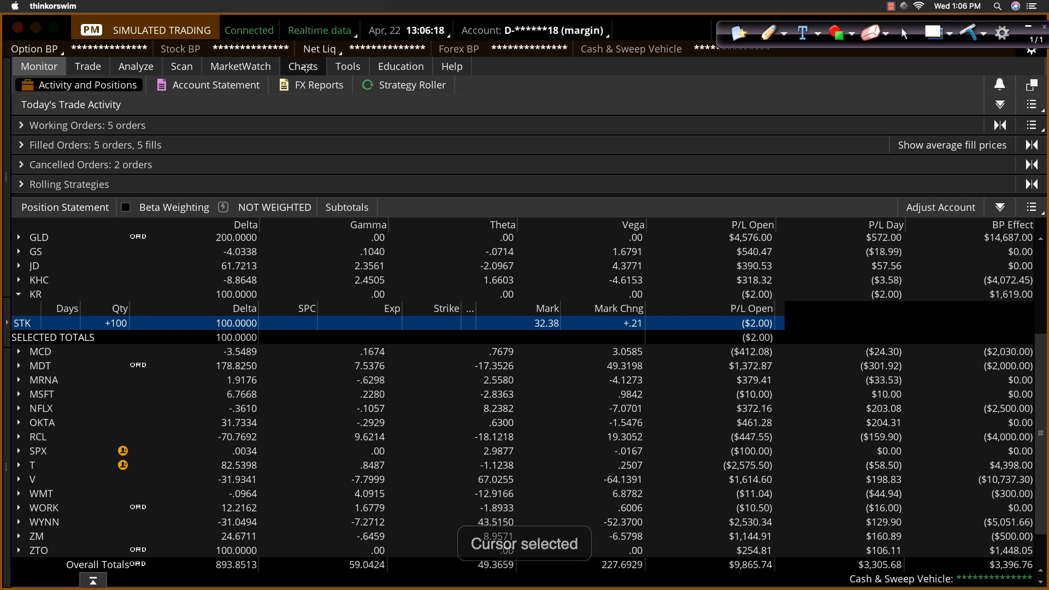
{"action": "left_click", "coordinate": [303, 66]}
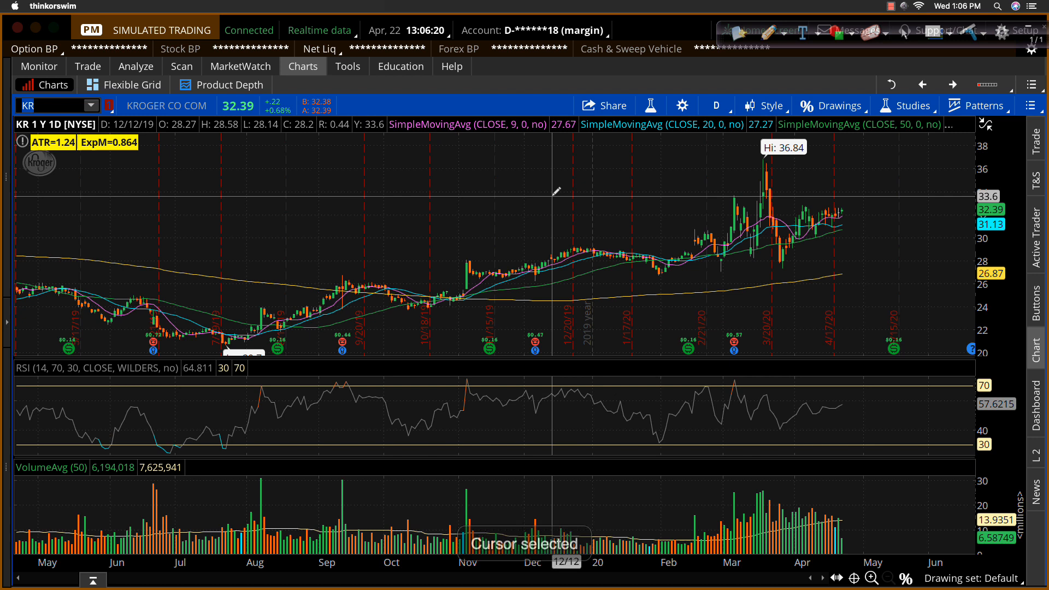
{"action": "mouse_move", "coordinate": [622, 203]}
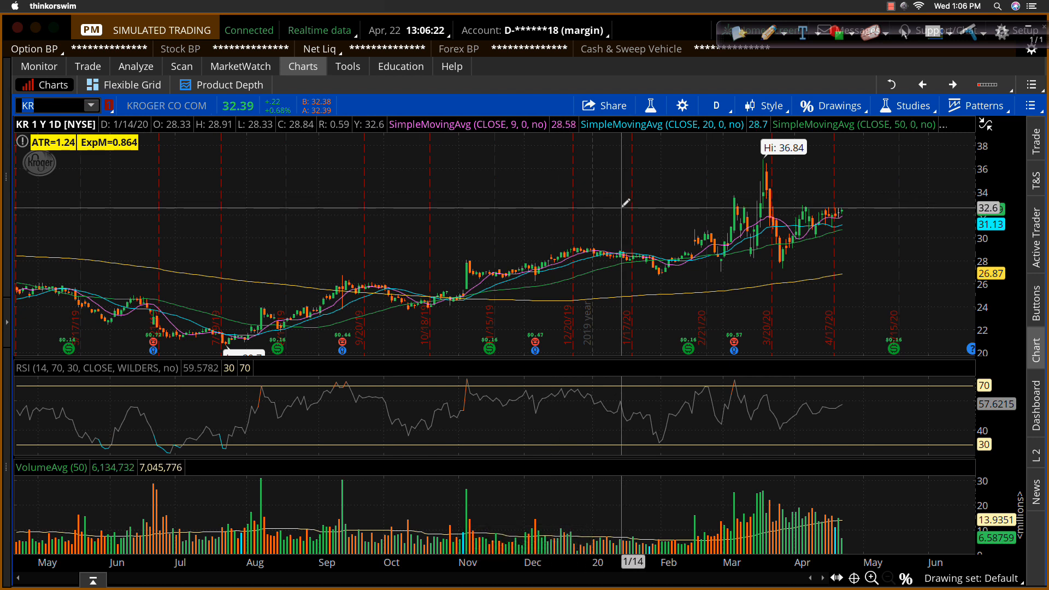
{"action": "mouse_move", "coordinate": [682, 213]}
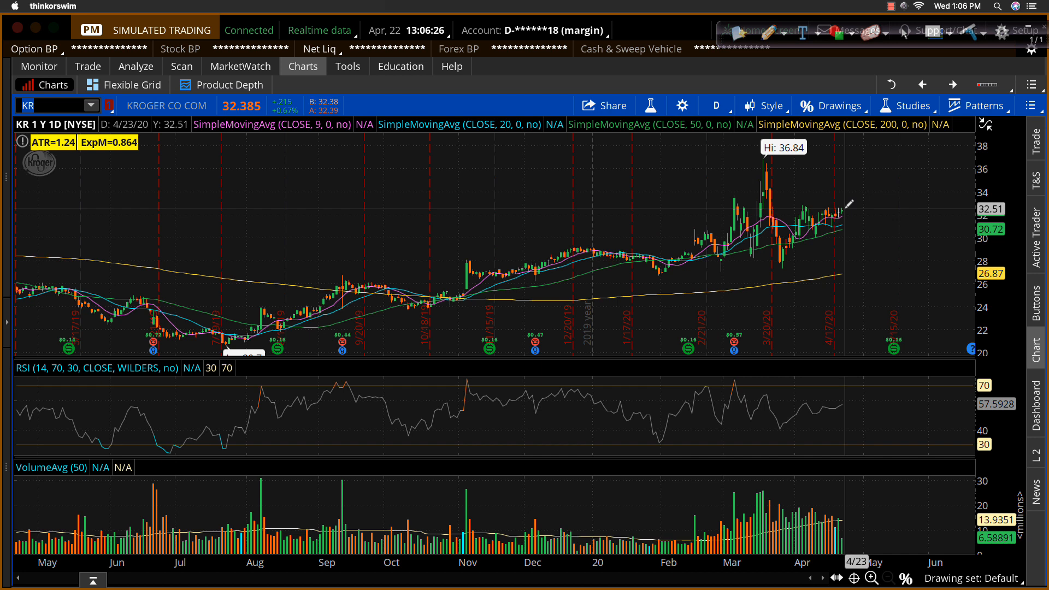
{"action": "mouse_move", "coordinate": [852, 207]}
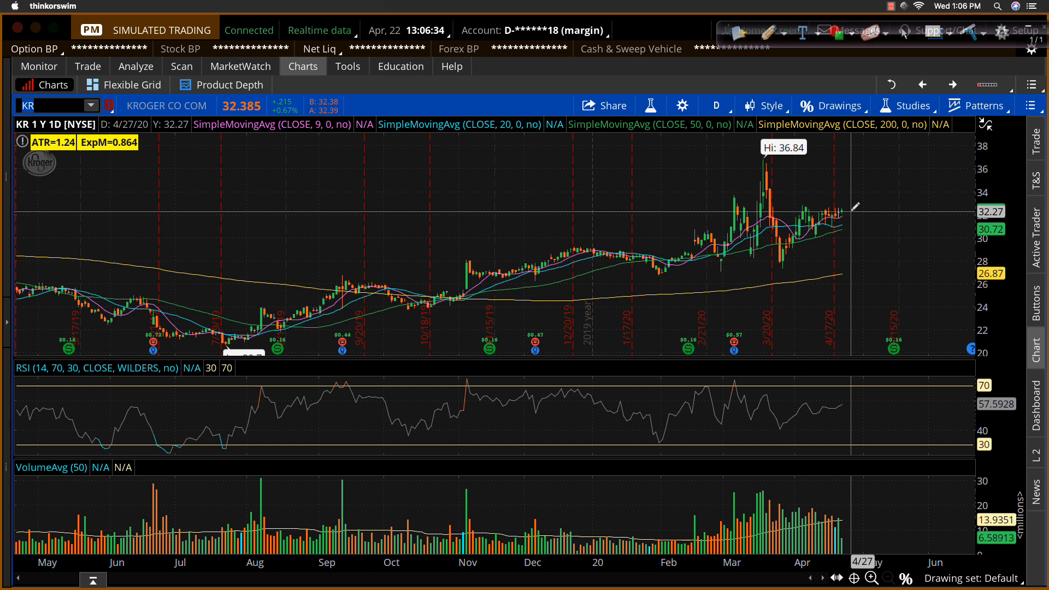
{"action": "mouse_move", "coordinate": [815, 237]}
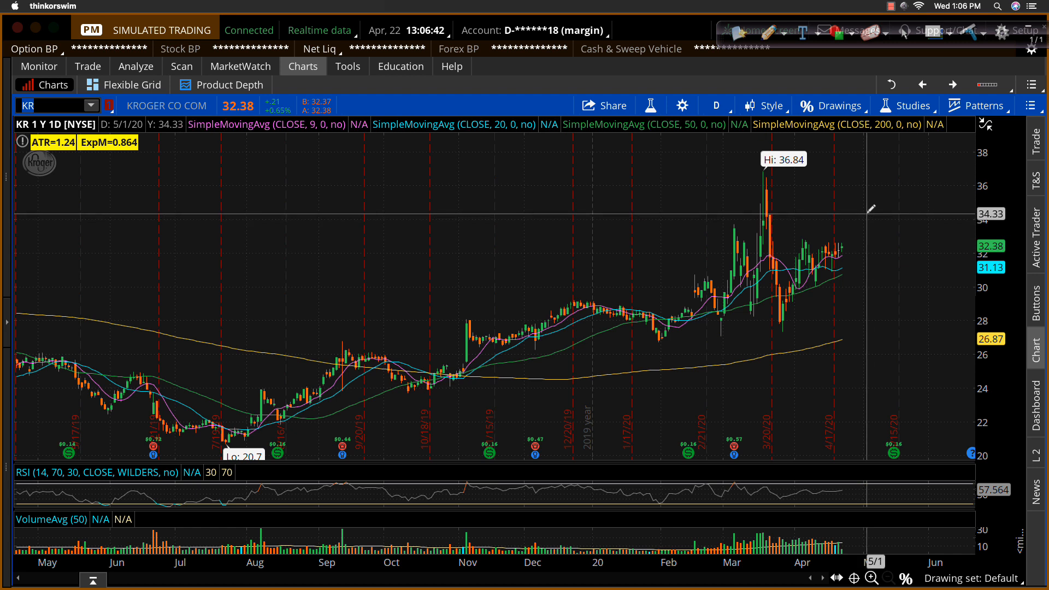
{"action": "mouse_move", "coordinate": [857, 232]}
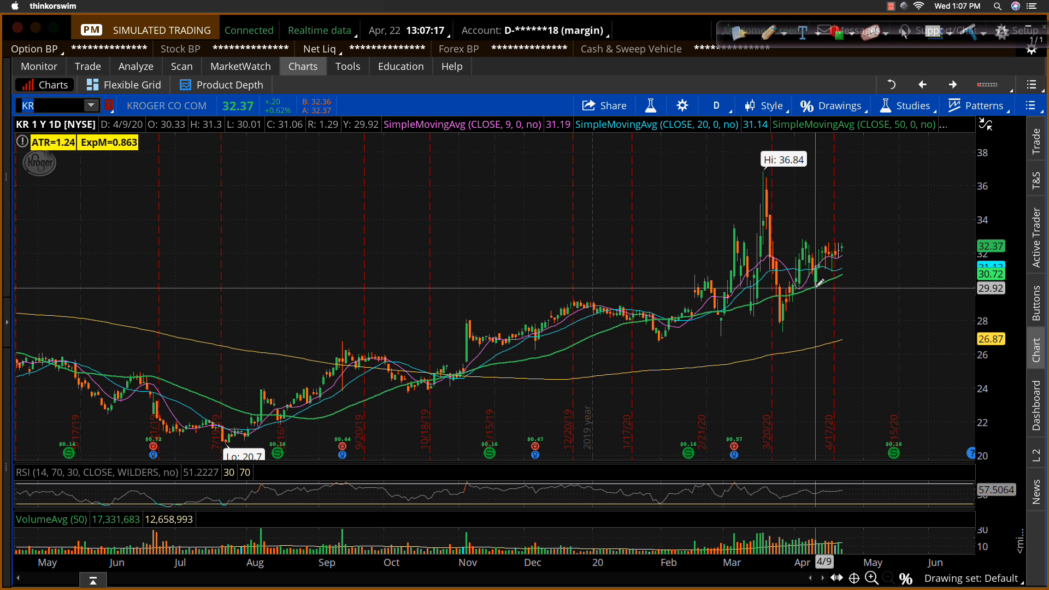
{"action": "mouse_move", "coordinate": [835, 273]}
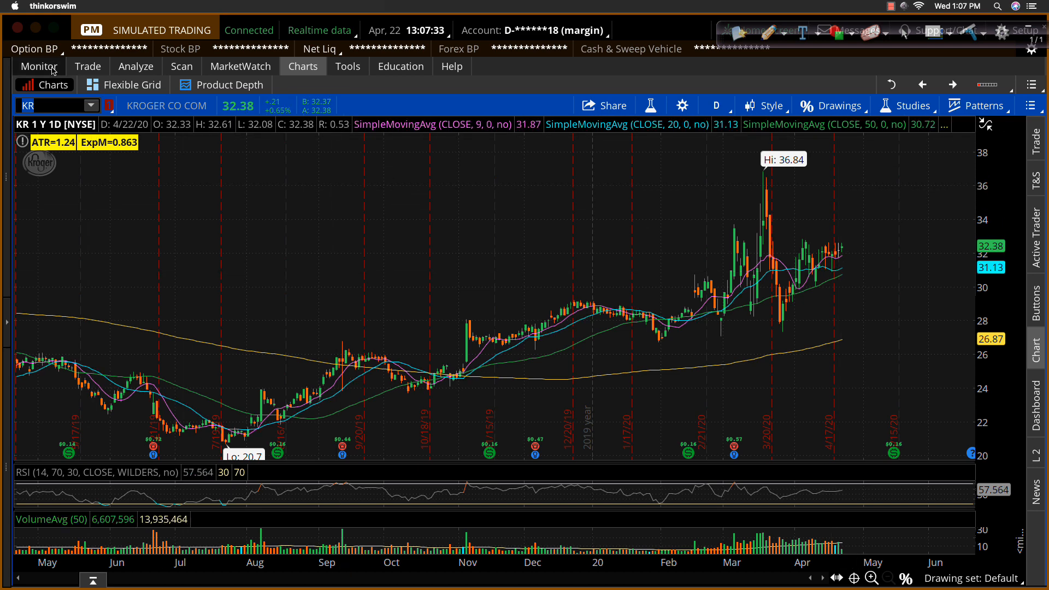
From the Monitor positions, draft a closing sell stop for the 100 KR shares at 31.37.
{"action": "left_click", "coordinate": [38, 66]}
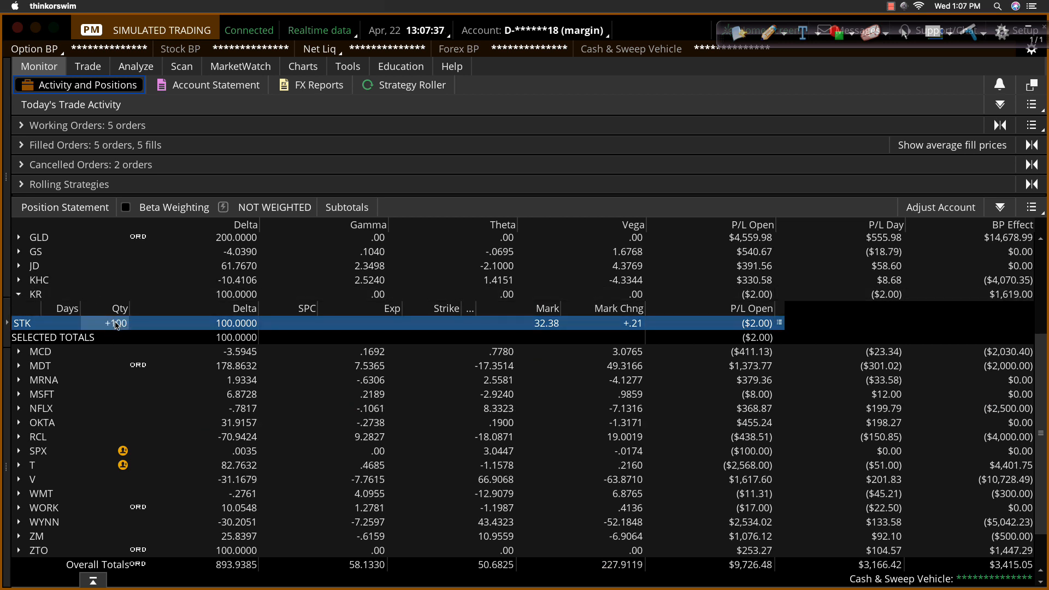
{"action": "right_click", "coordinate": [114, 323]}
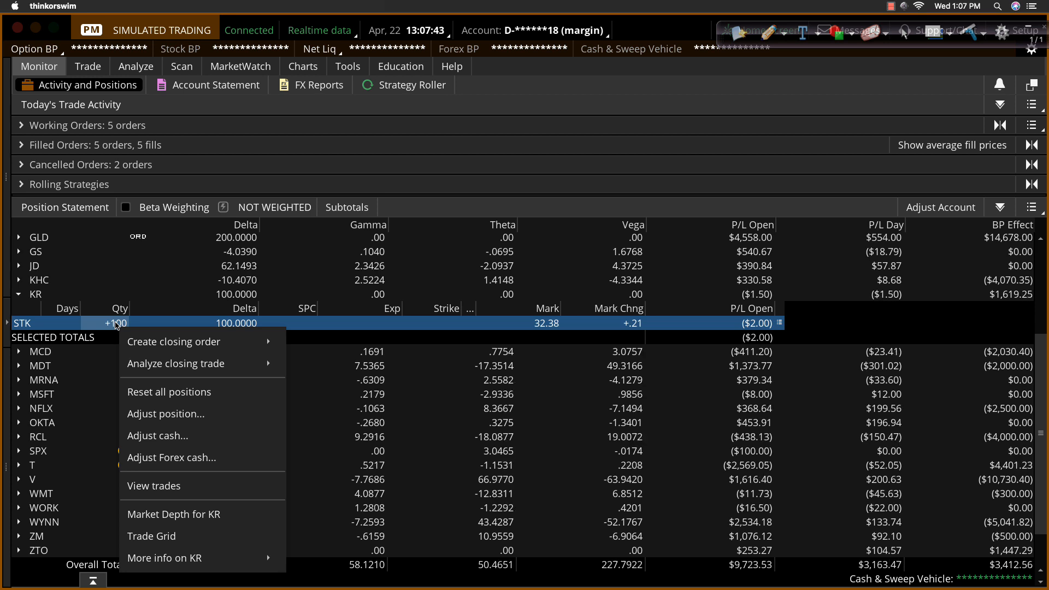
{"action": "mouse_move", "coordinate": [173, 341]}
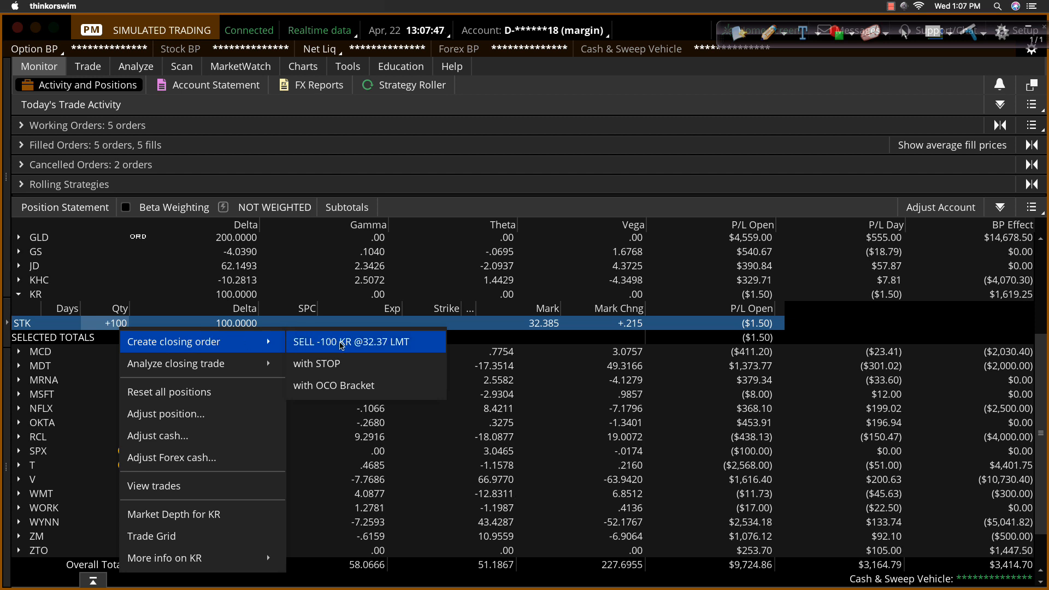
{"action": "mouse_move", "coordinate": [315, 363]}
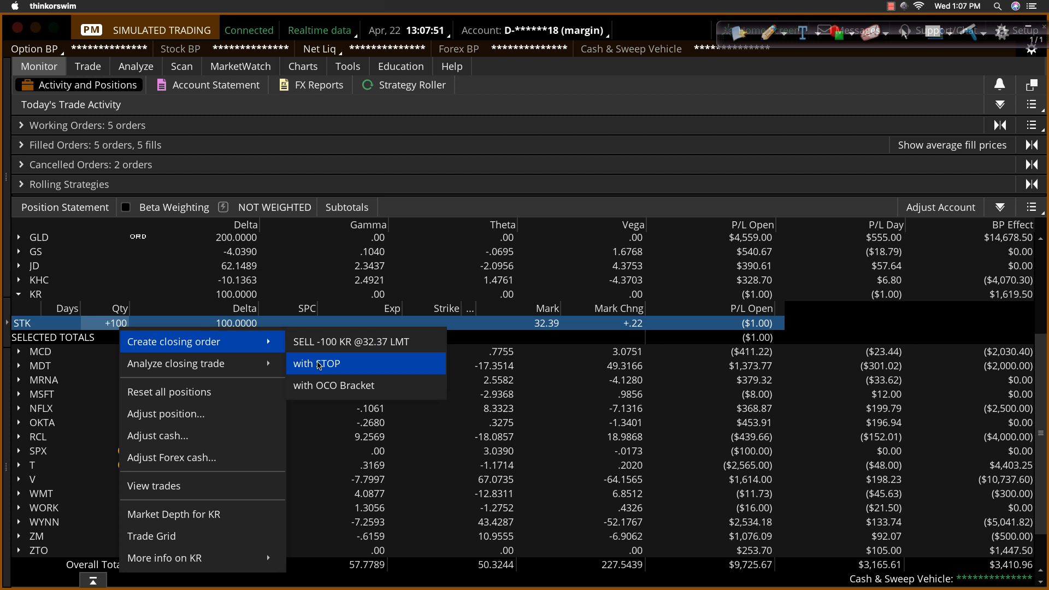
{"action": "mouse_move", "coordinate": [333, 385]}
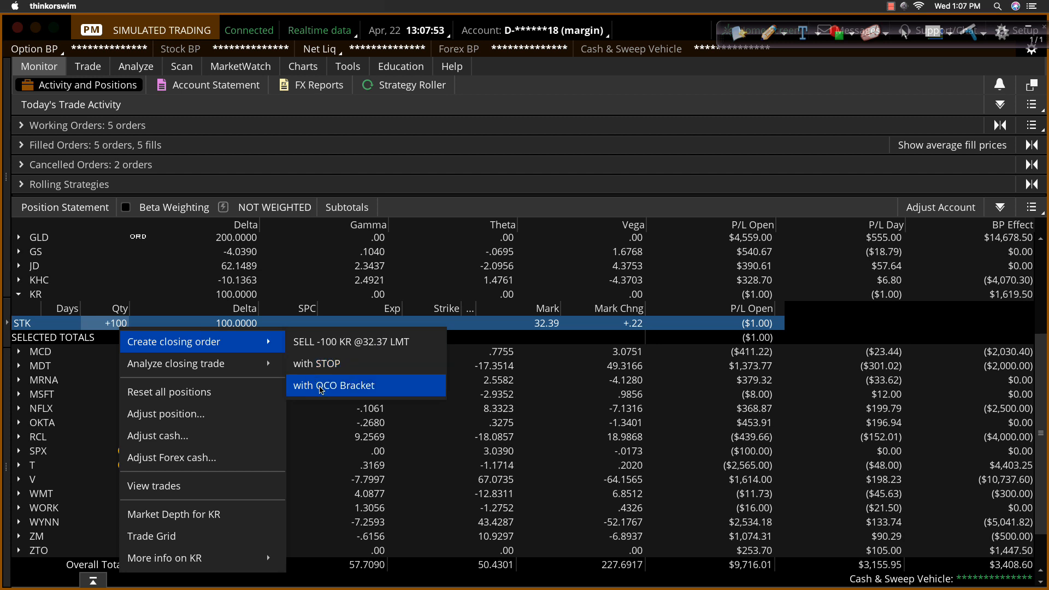
{"action": "mouse_move", "coordinate": [319, 364]}
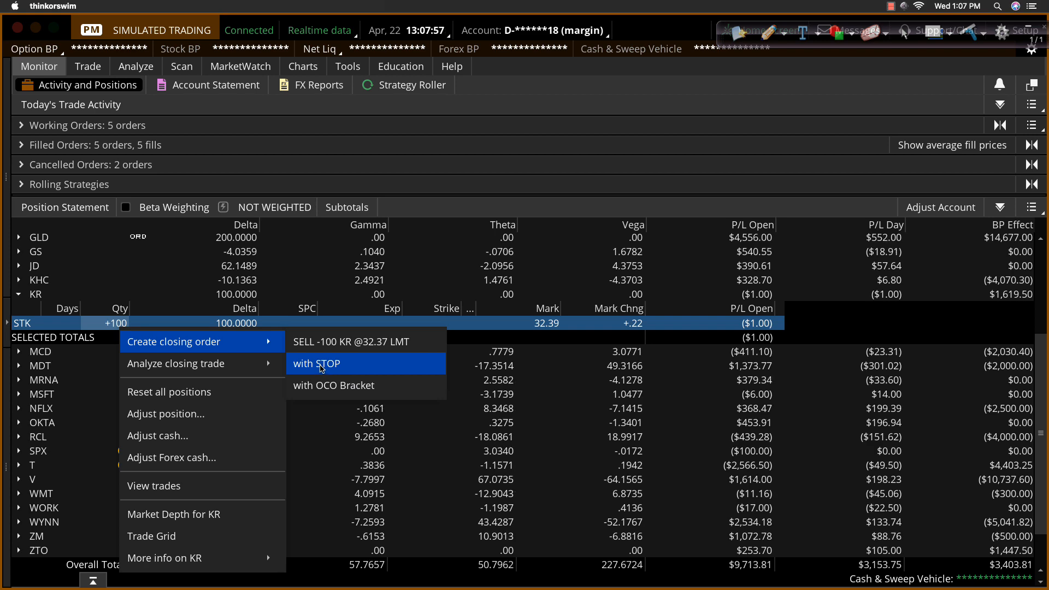
{"action": "left_click", "coordinate": [316, 364]}
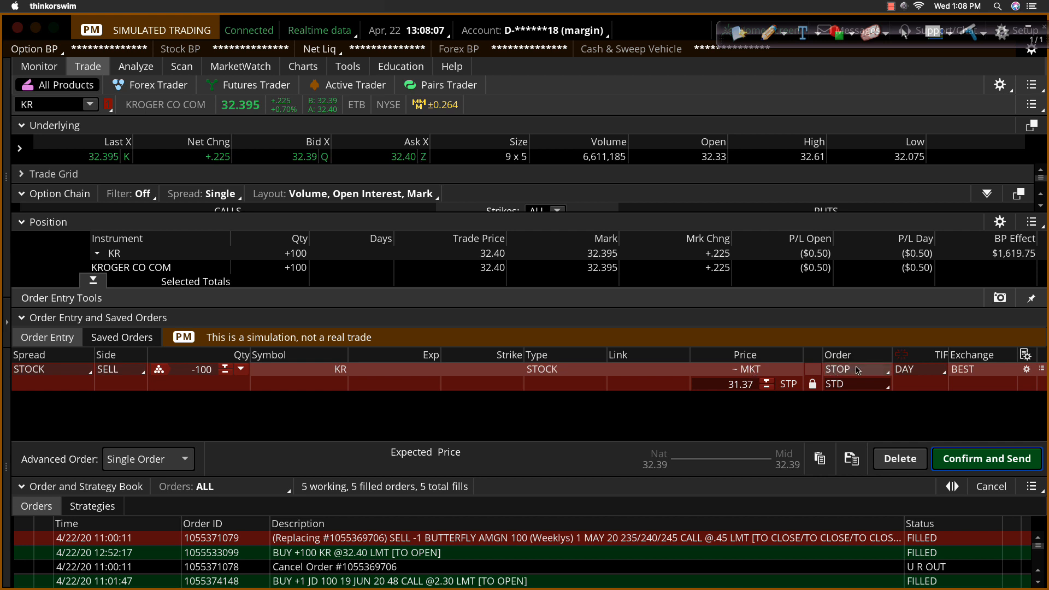
Keep the SELL -100 KR order as a STOP and move on to its time-in-force setting.
{"action": "left_click", "coordinate": [856, 370]}
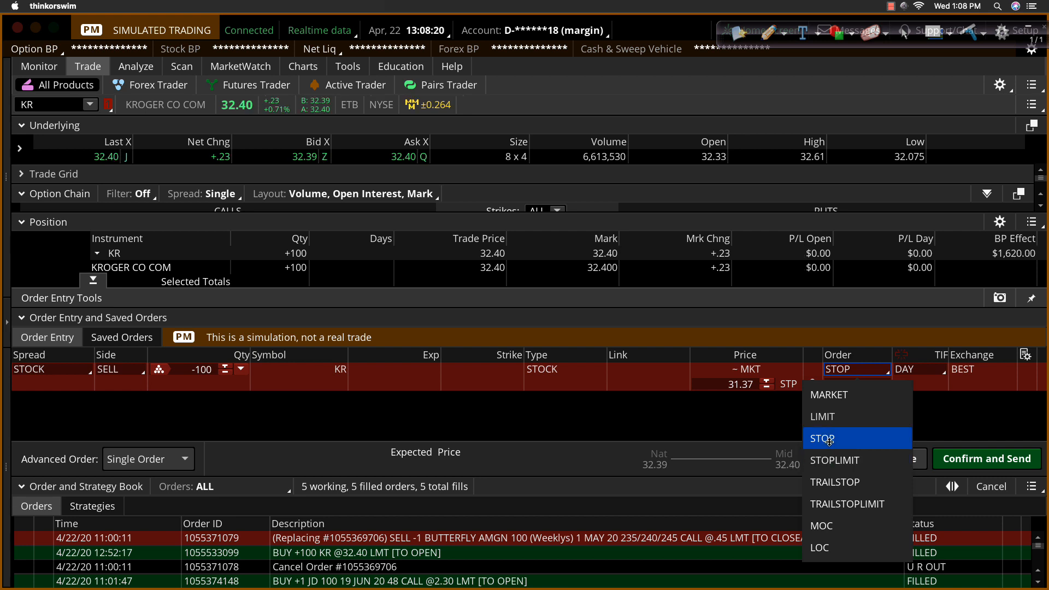
{"action": "left_click", "coordinate": [823, 438]}
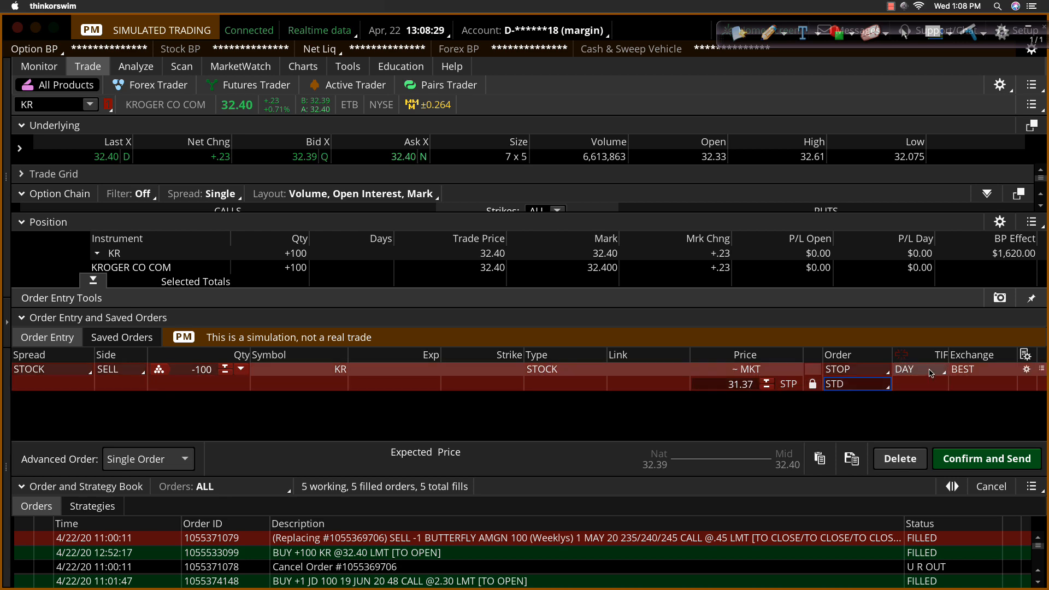
{"action": "left_click", "coordinate": [903, 369]}
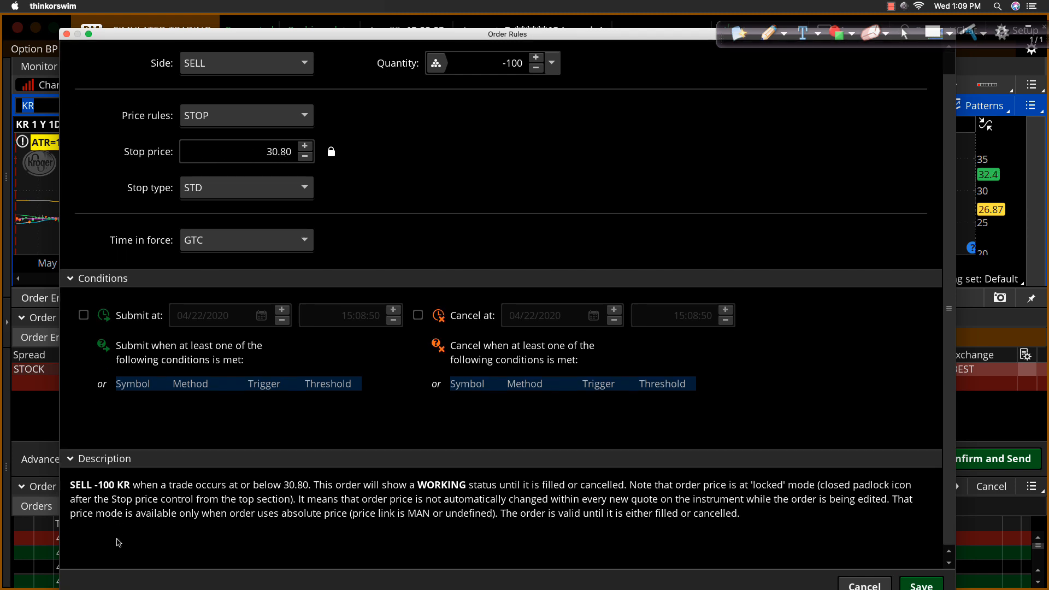
{"action": "mouse_move", "coordinate": [118, 487]}
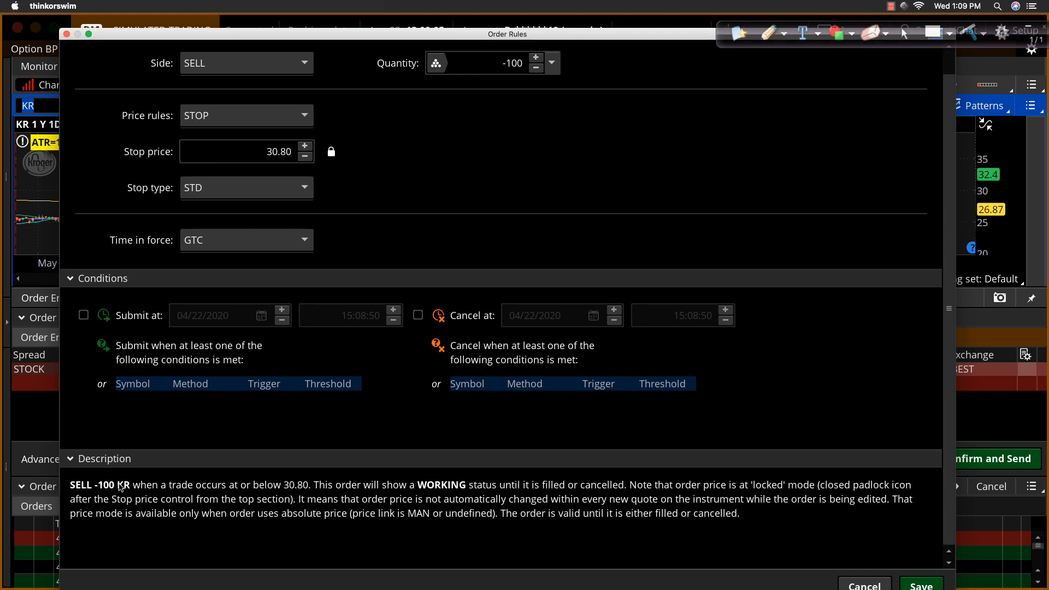
{"action": "mouse_move", "coordinate": [234, 494]}
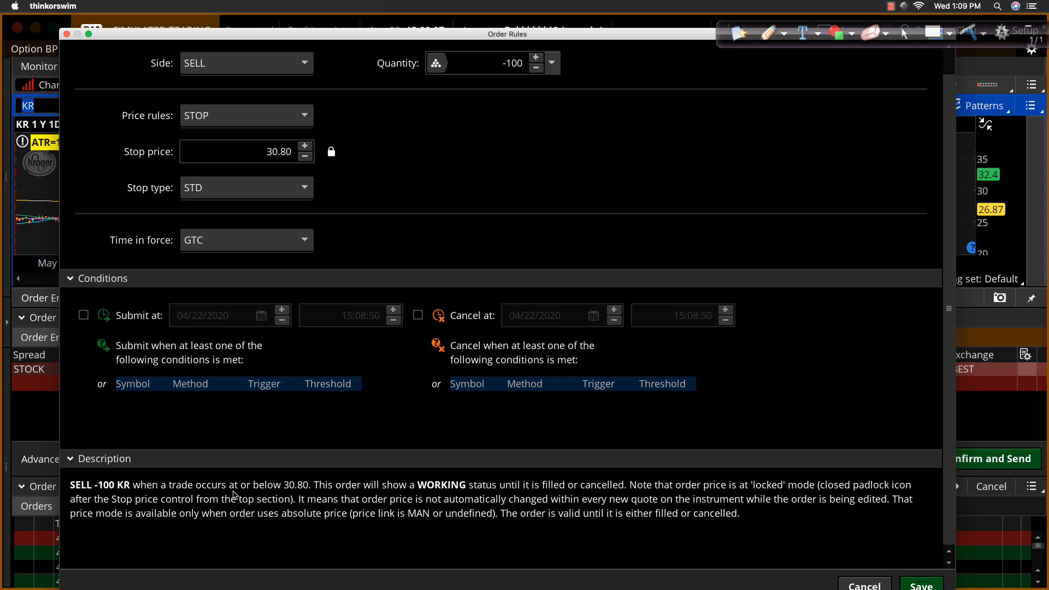
{"action": "mouse_move", "coordinate": [311, 490]}
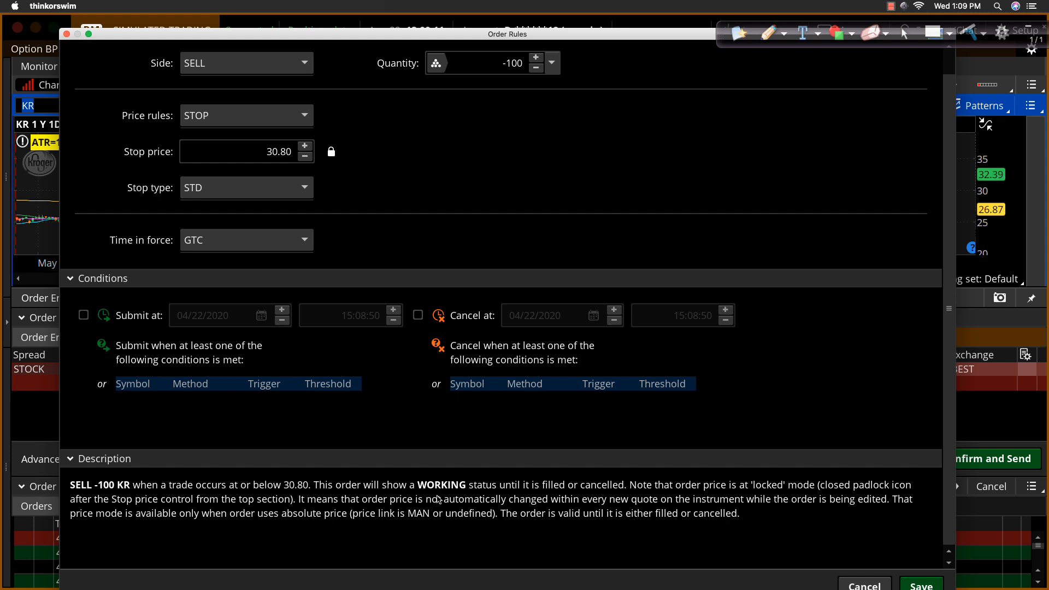
{"action": "mouse_move", "coordinate": [578, 492]}
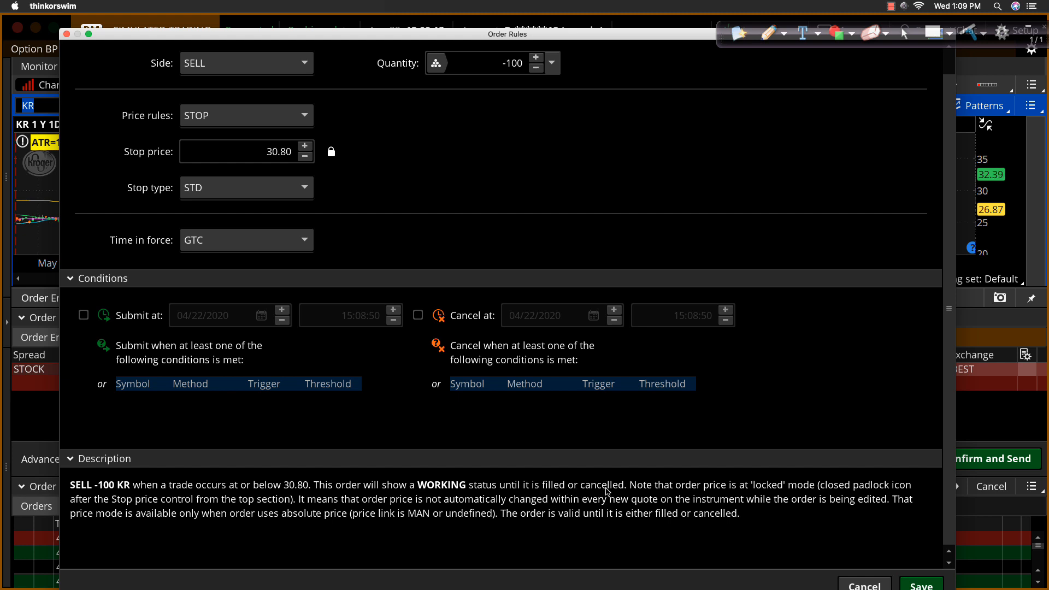
{"action": "mouse_move", "coordinate": [897, 572]}
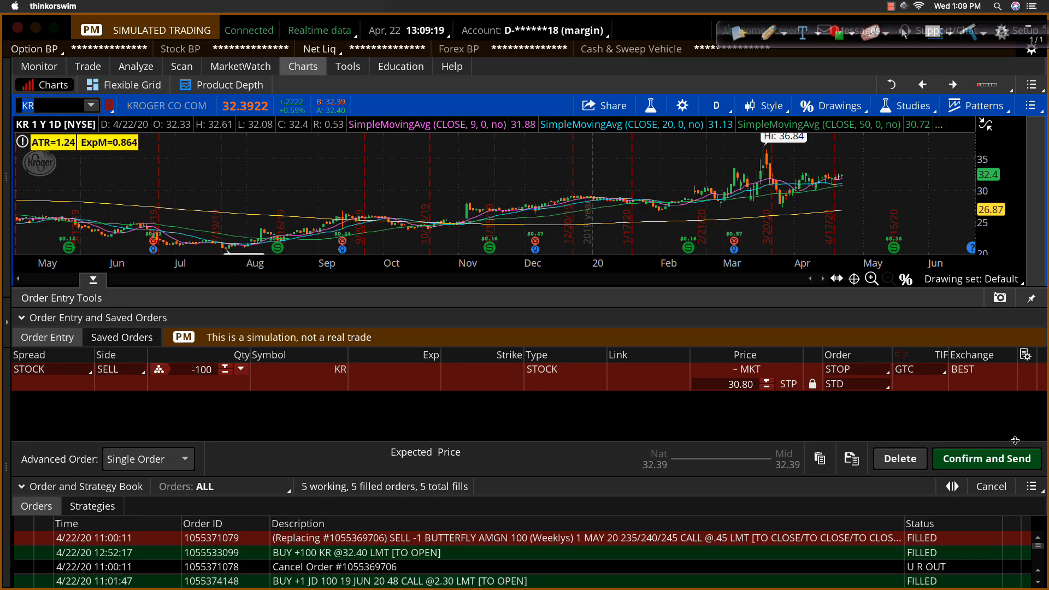
Confirm and send the KR sell stop so a working -100 STP line appears at 30.80.
{"action": "left_click", "coordinate": [984, 459]}
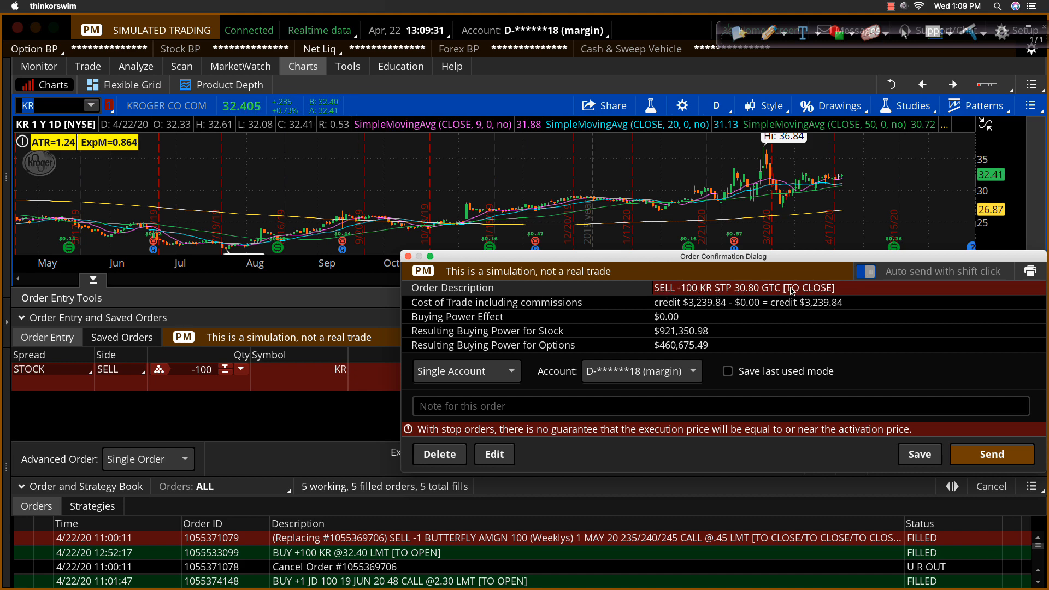
{"action": "left_click", "coordinate": [991, 455]}
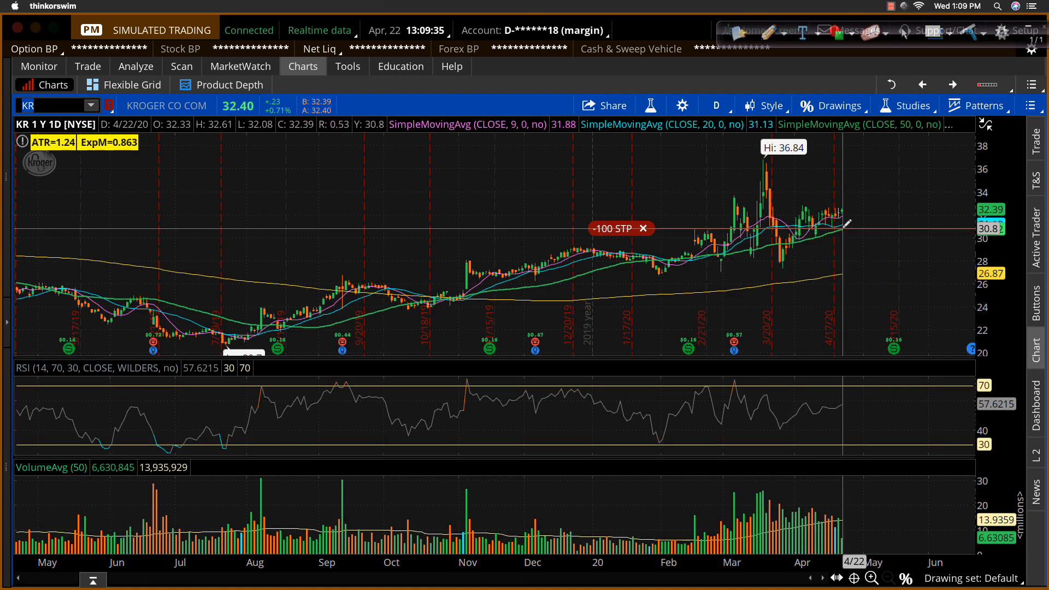
{"action": "mouse_move", "coordinate": [609, 228]}
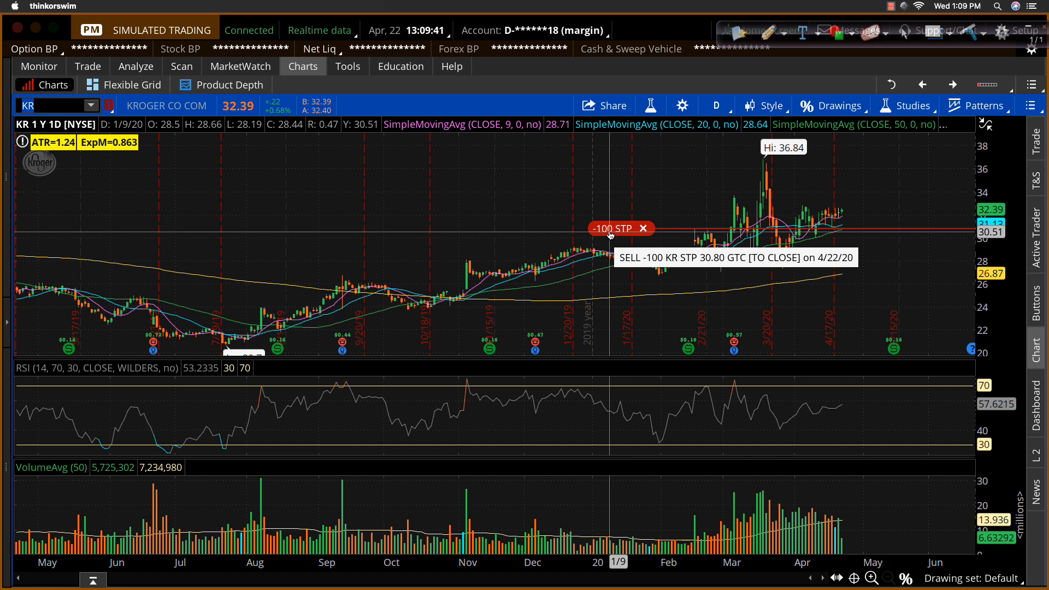
Preview dragging the -100 STP line lower on the chart, then discard the change.
{"action": "left_click_drag", "start_coordinate": [611, 228], "coordinate": [611, 221]}
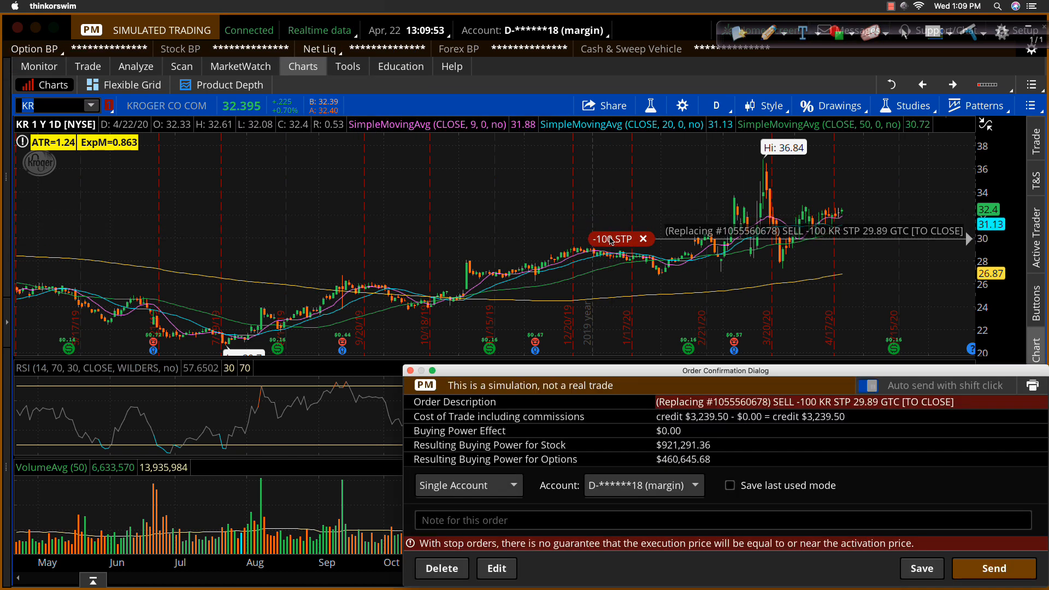
{"action": "left_click", "coordinate": [441, 568]}
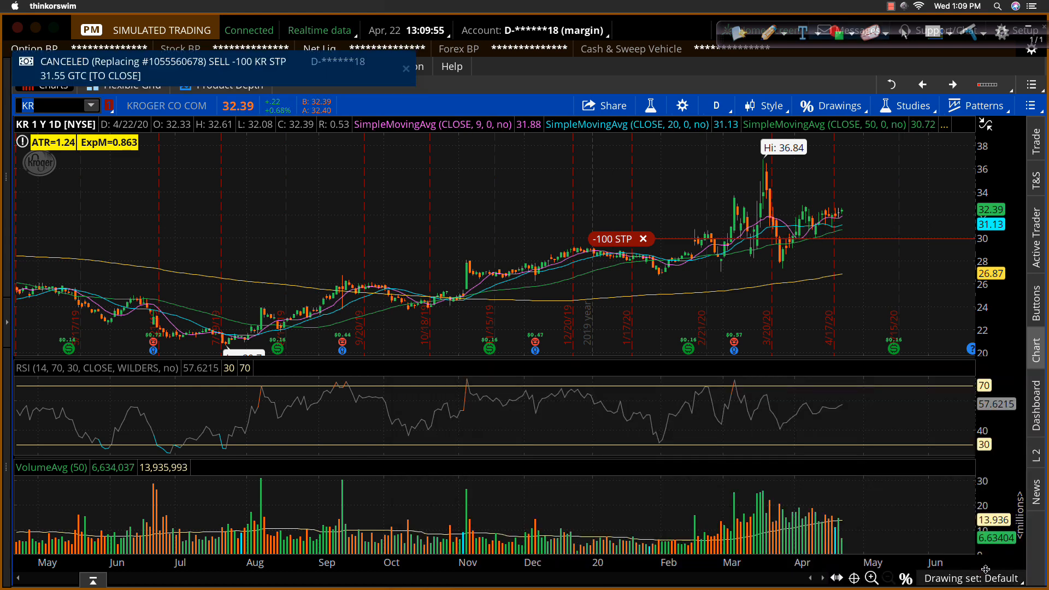
{"action": "mouse_move", "coordinate": [617, 249]}
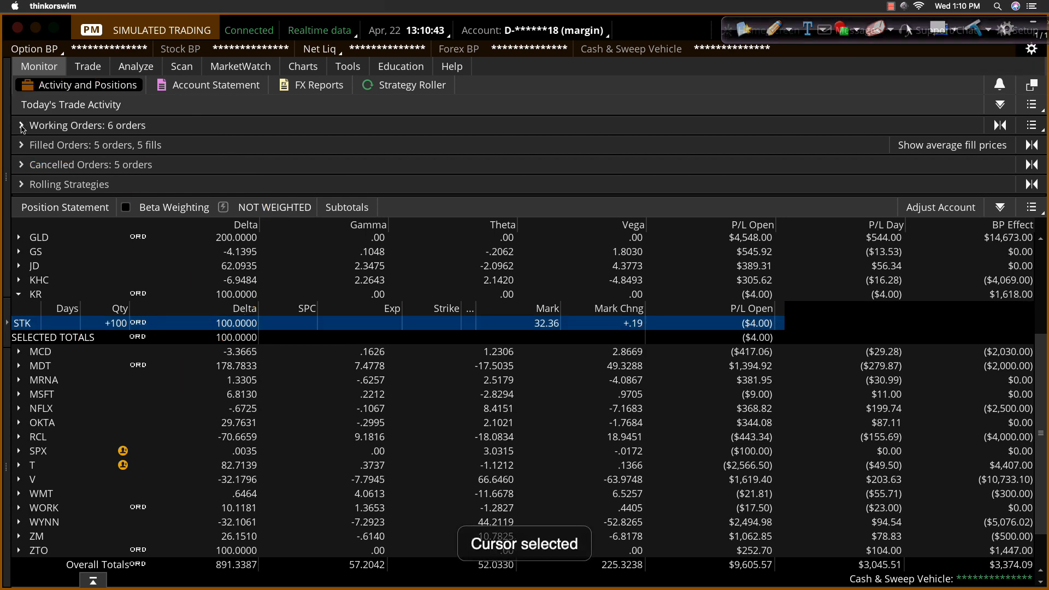
Expand Working Orders to list the KR 100-share sell stop at 30.79 GTC, working.
{"action": "left_click", "coordinate": [20, 127]}
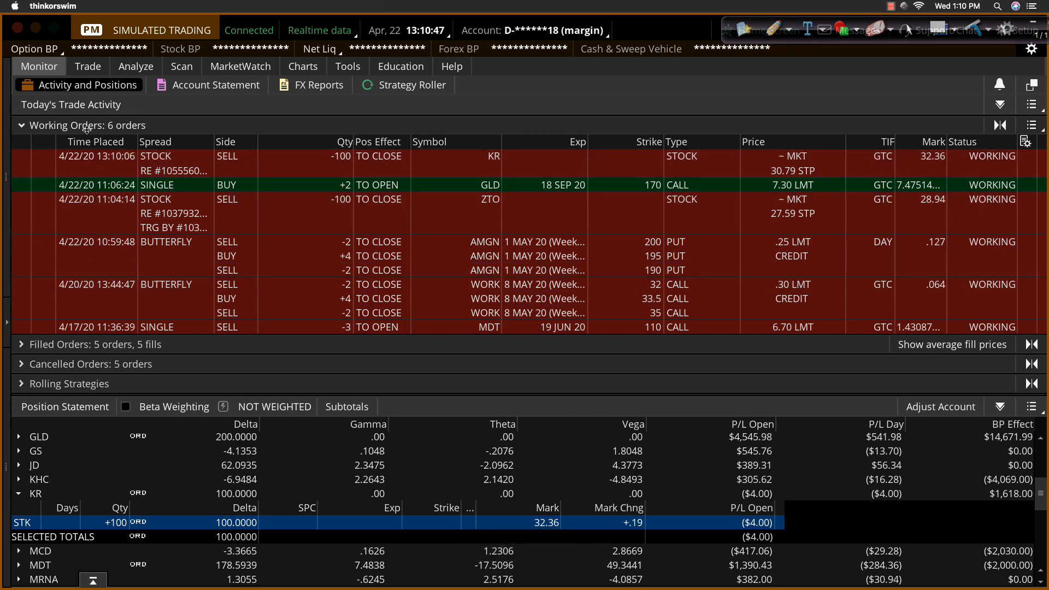
{"action": "mouse_move", "coordinate": [299, 165]}
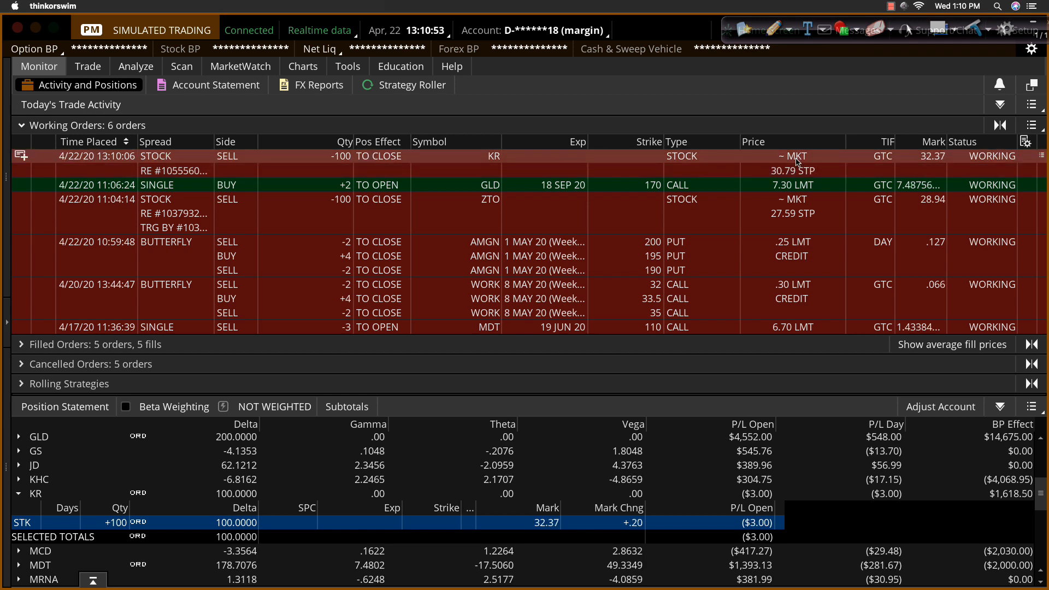
{"action": "mouse_move", "coordinate": [1001, 152]}
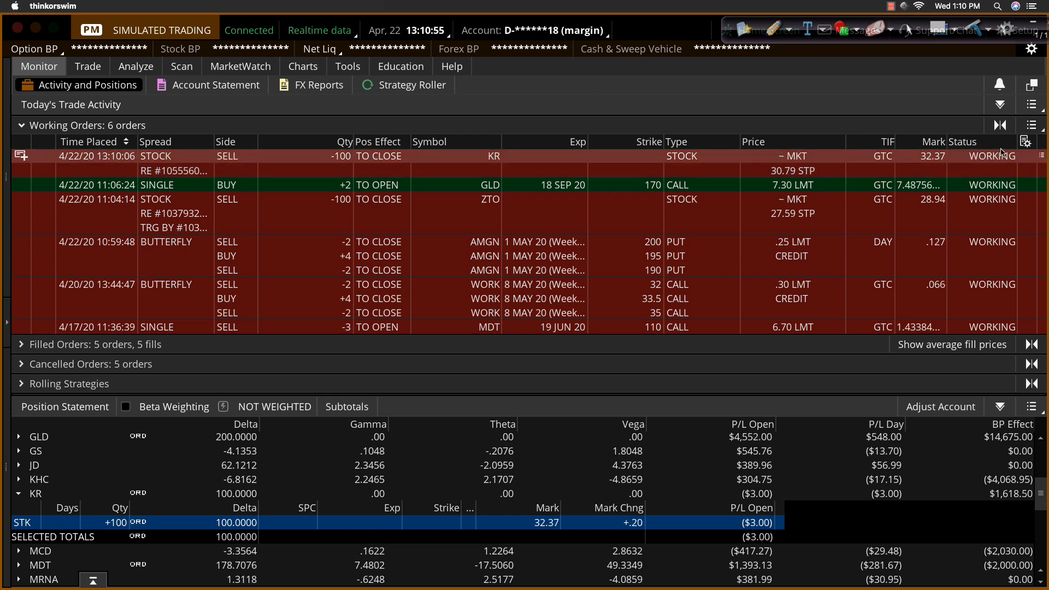